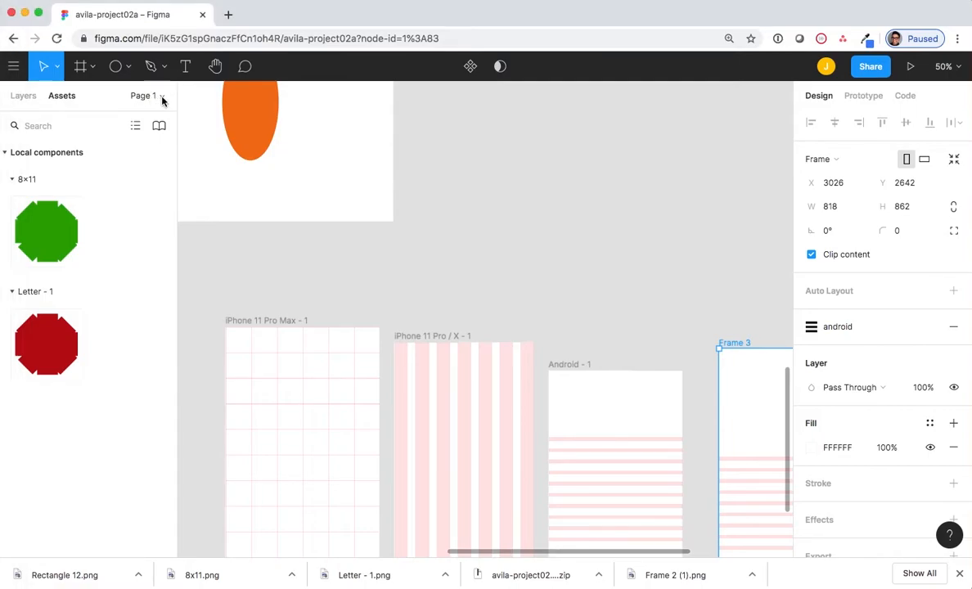
Step: Add a new page from the pages list and name it 'all of the feels'
{"action": "left_click", "coordinate": [23, 96]}
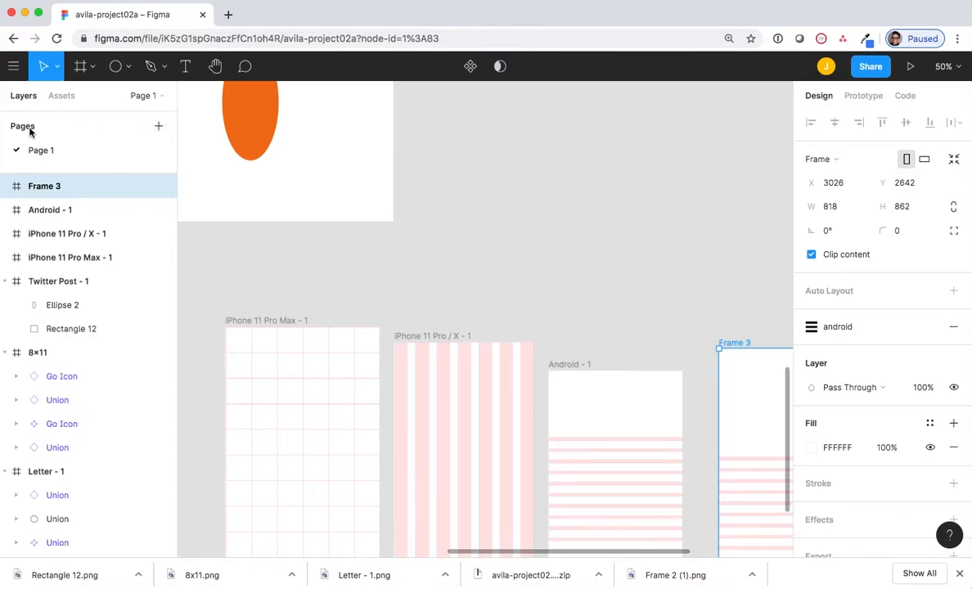
{"action": "mouse_move", "coordinate": [159, 126]}
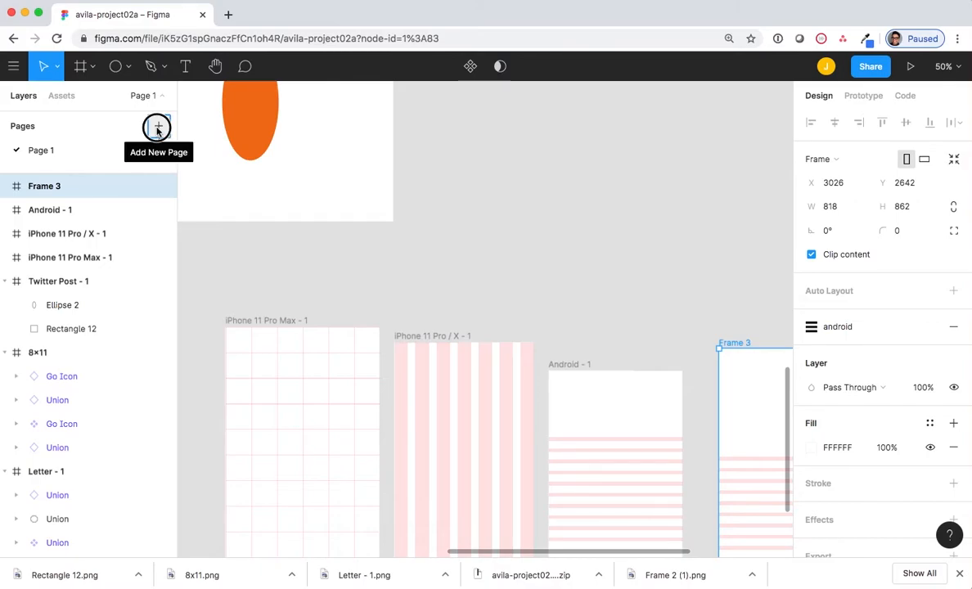
{"action": "left_click", "coordinate": [158, 127]}
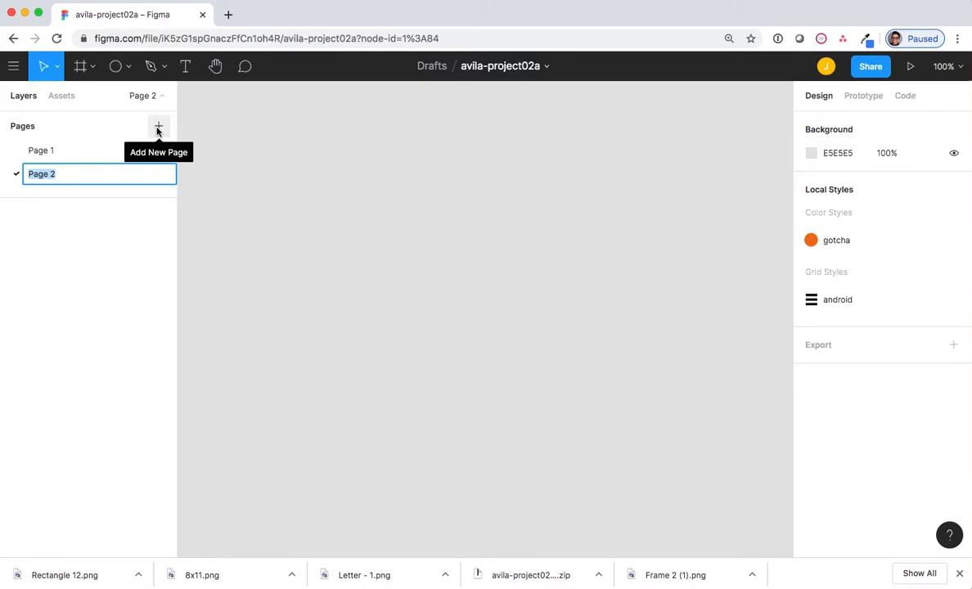
{"action": "type", "text": "all of th"}
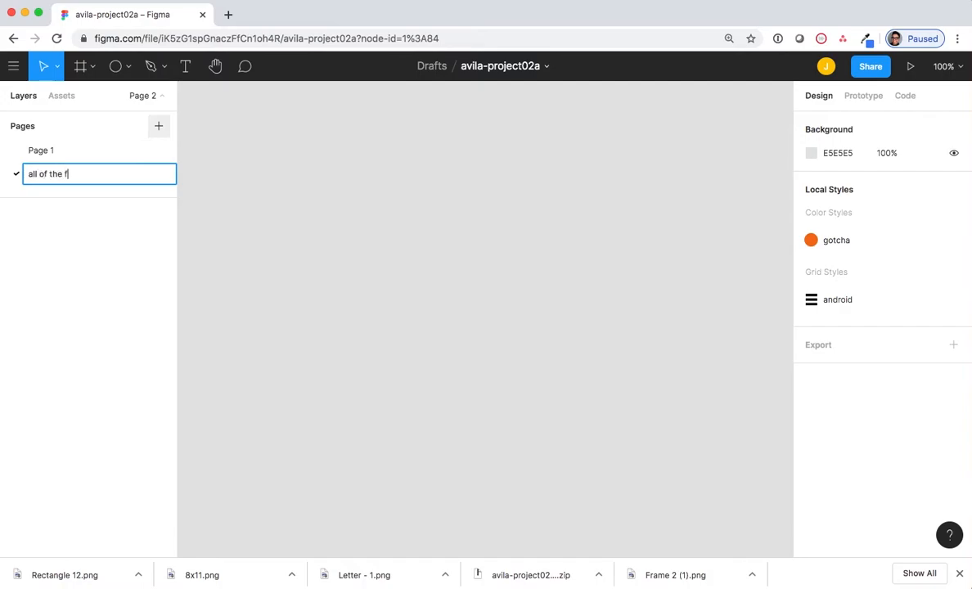
{"action": "type", "text": "eels"}
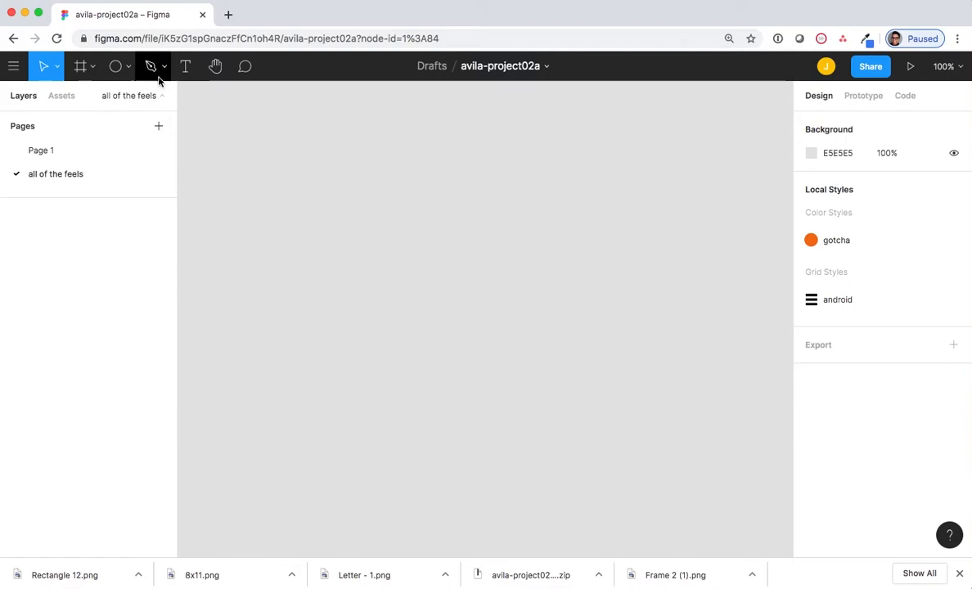
Step: Place a text box on the canvas and enter the name 'Jp Avila'
{"action": "left_click", "coordinate": [185, 66]}
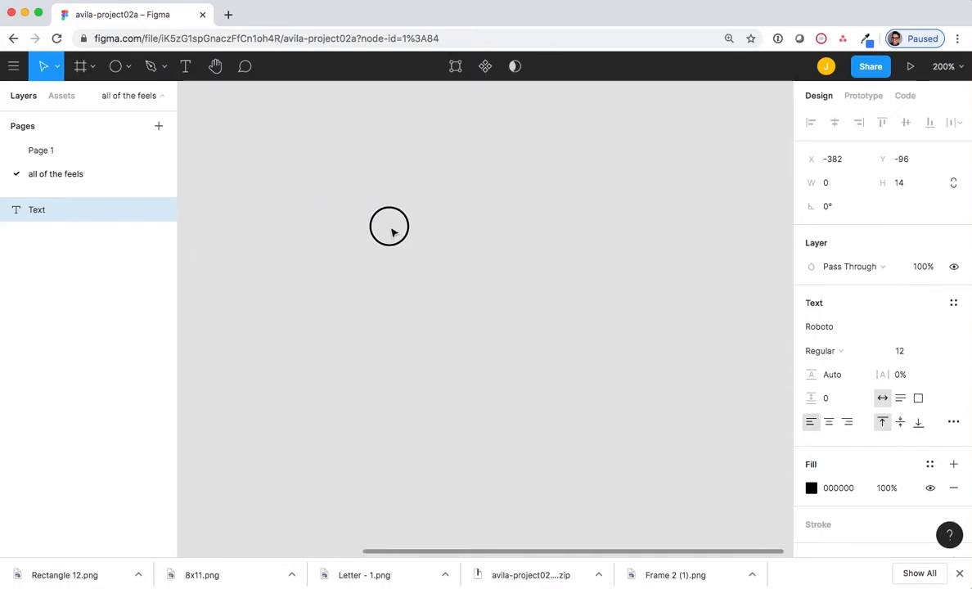
{"action": "mouse_move", "coordinate": [249, 256]}
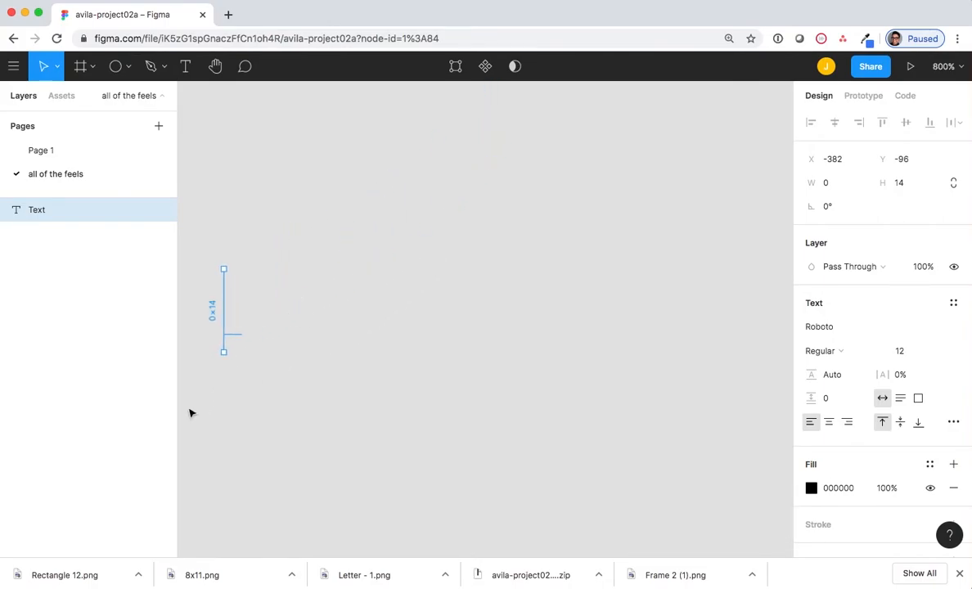
{"action": "mouse_move", "coordinate": [205, 407]}
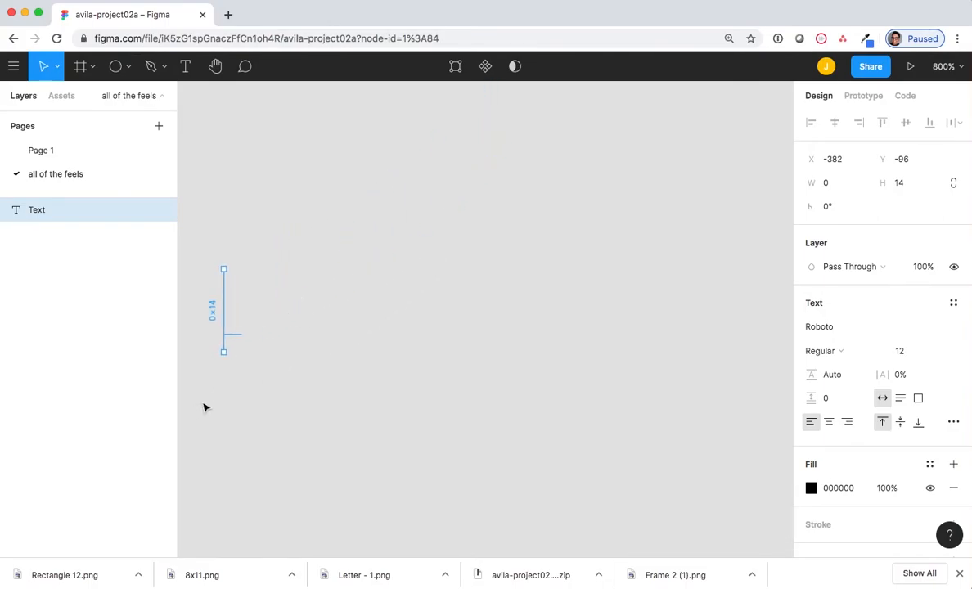
{"action": "mouse_move", "coordinate": [231, 325]}
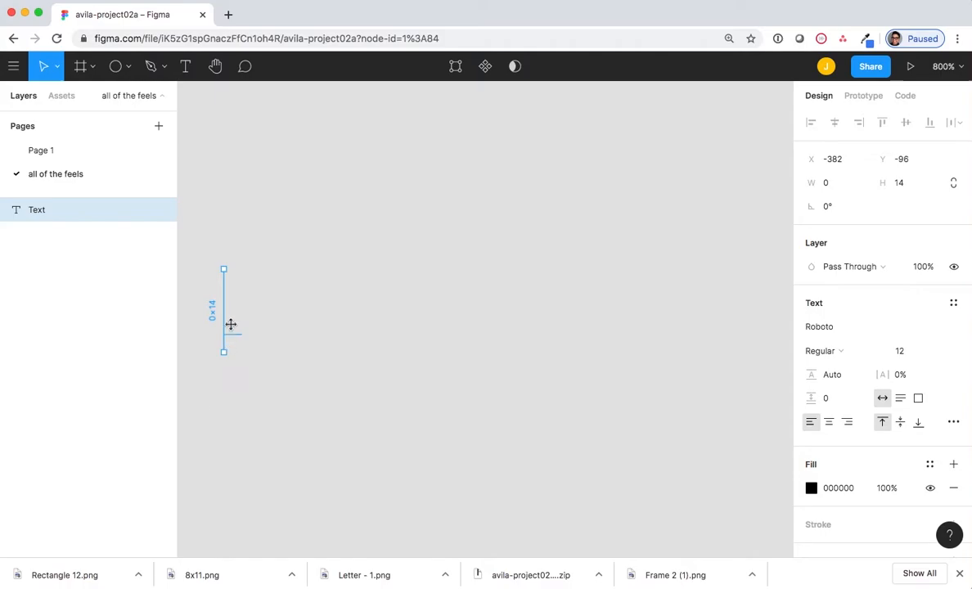
{"action": "left_click", "coordinate": [231, 311]}
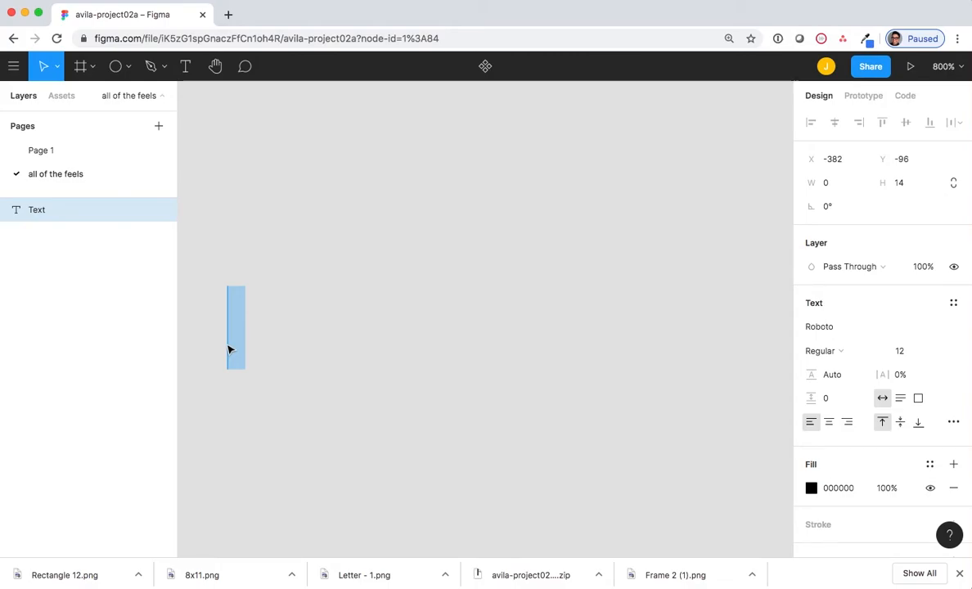
{"action": "type", "text": "Jp av"}
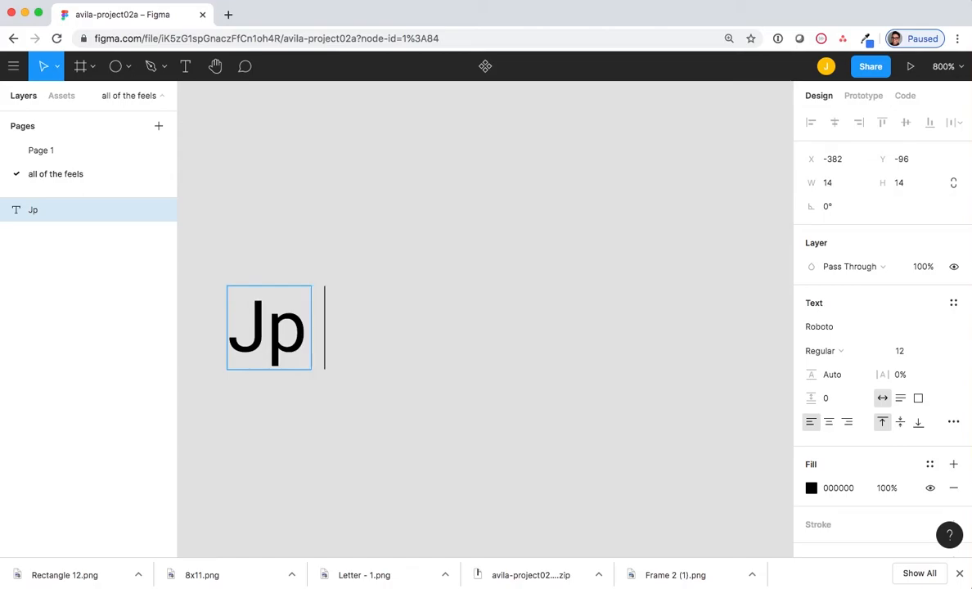
{"action": "type", "text": "Avila"}
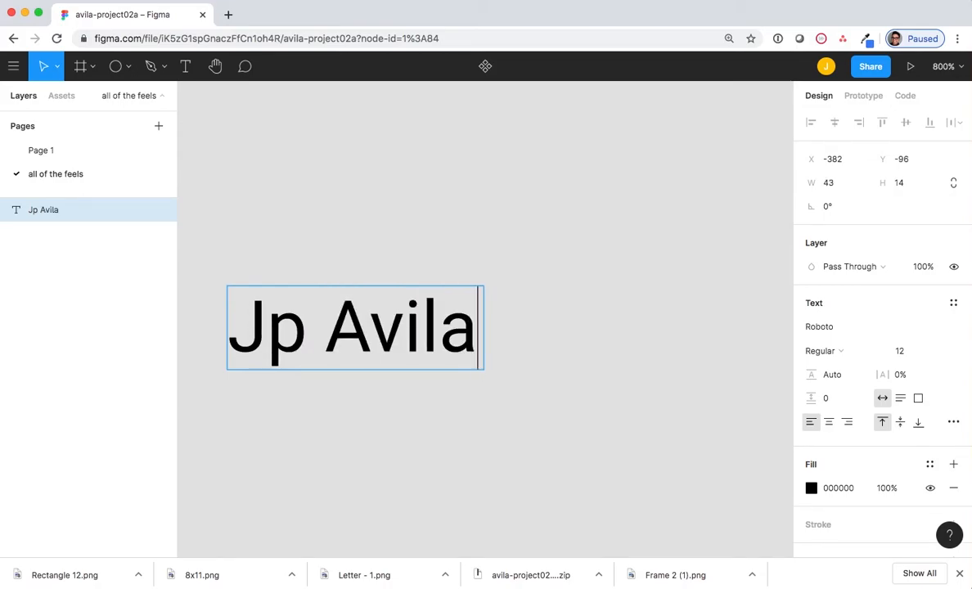
{"action": "mouse_move", "coordinate": [216, 124]}
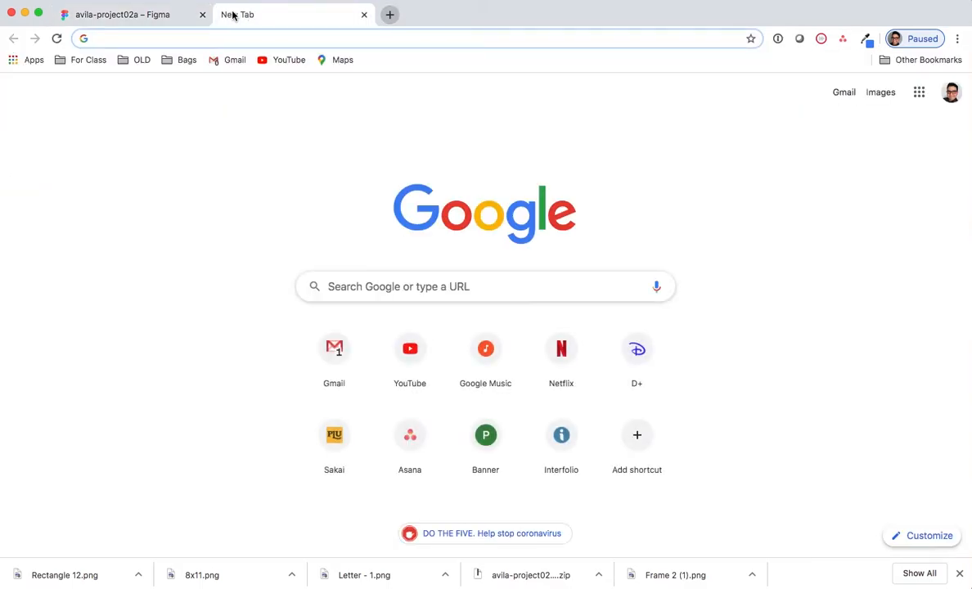
Step: On fonts.google.com, filter font categories to Display only, excluding Serif, Sans Serif, Handwriting, Monospace
{"action": "type", "text": "fonts.google.com"}
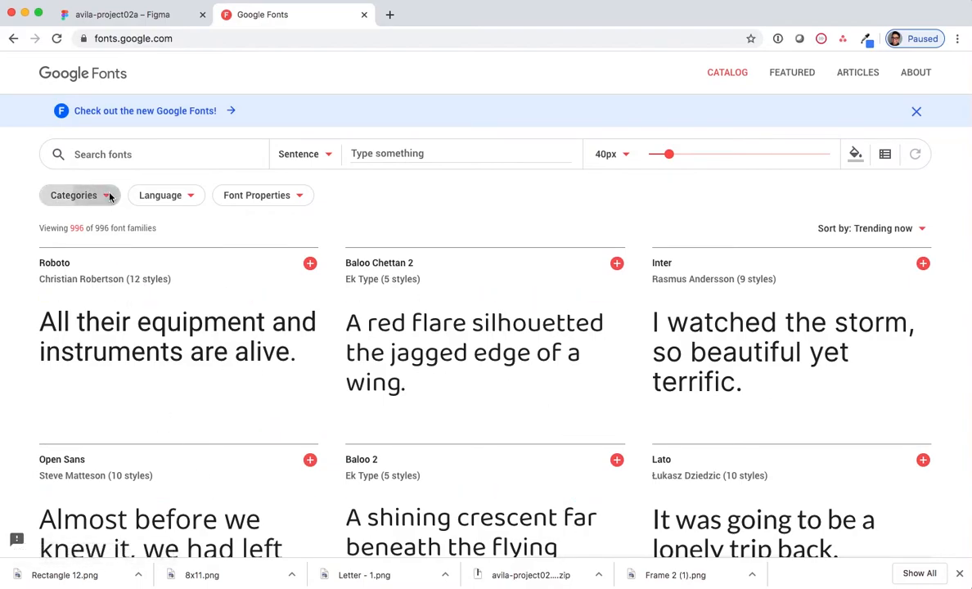
{"action": "left_click", "coordinate": [74, 194]}
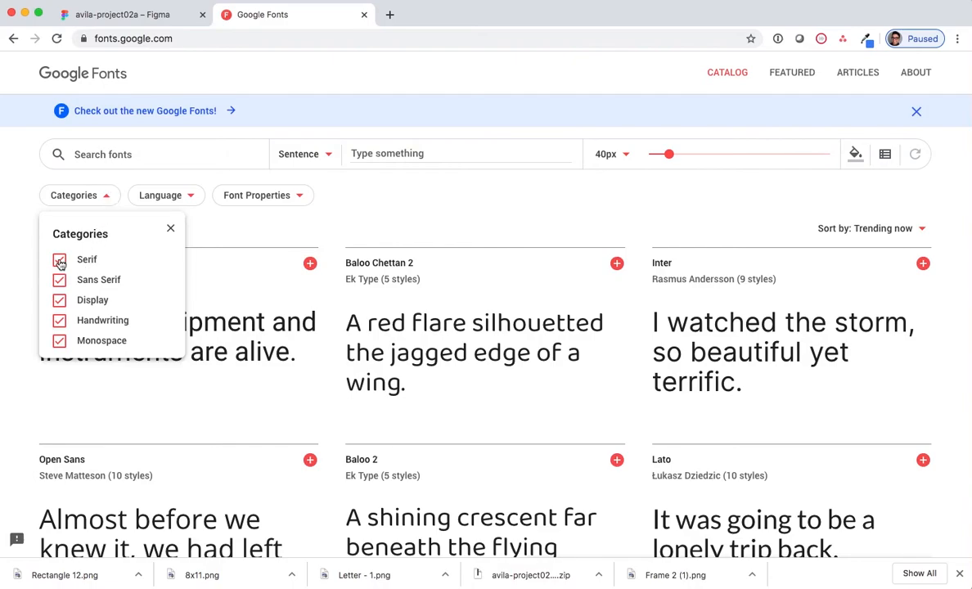
{"action": "left_click", "coordinate": [58, 259]}
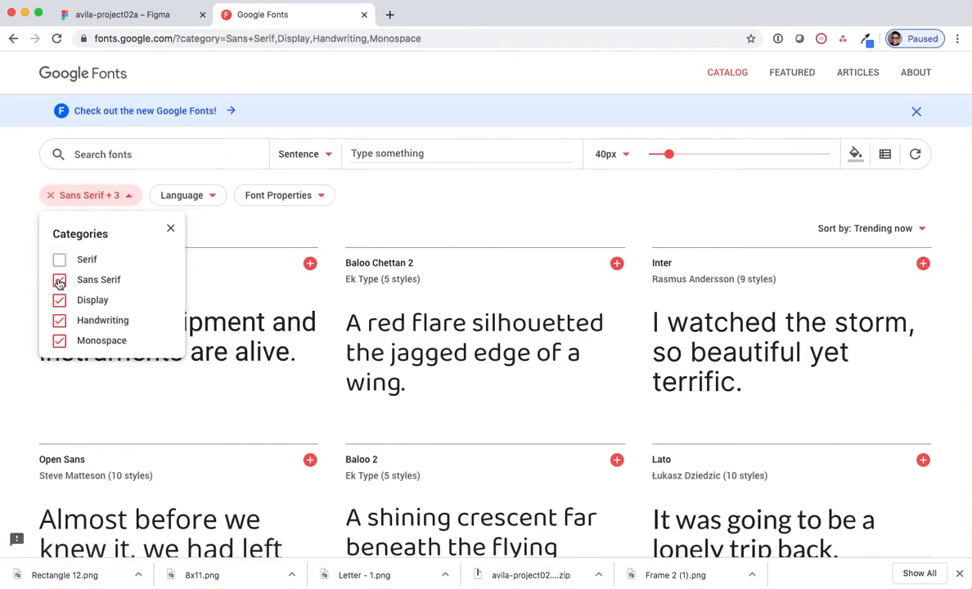
{"action": "left_click", "coordinate": [59, 280]}
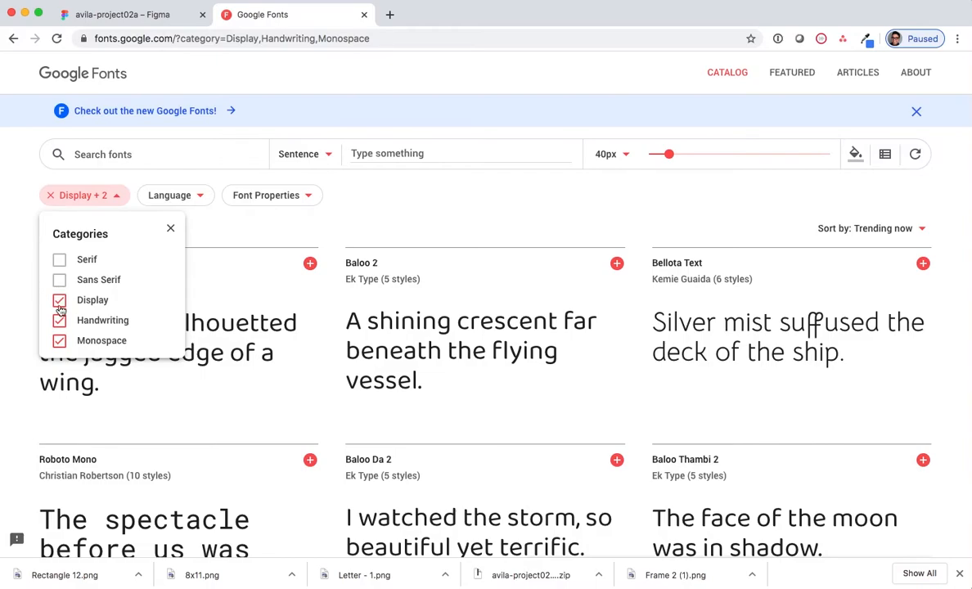
{"action": "left_click", "coordinate": [58, 319]}
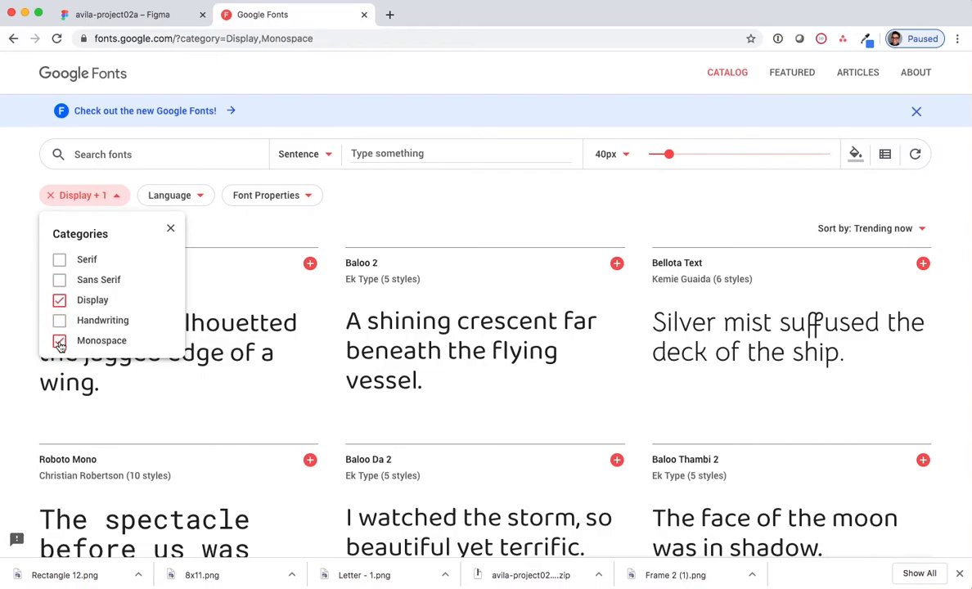
{"action": "left_click", "coordinate": [59, 340]}
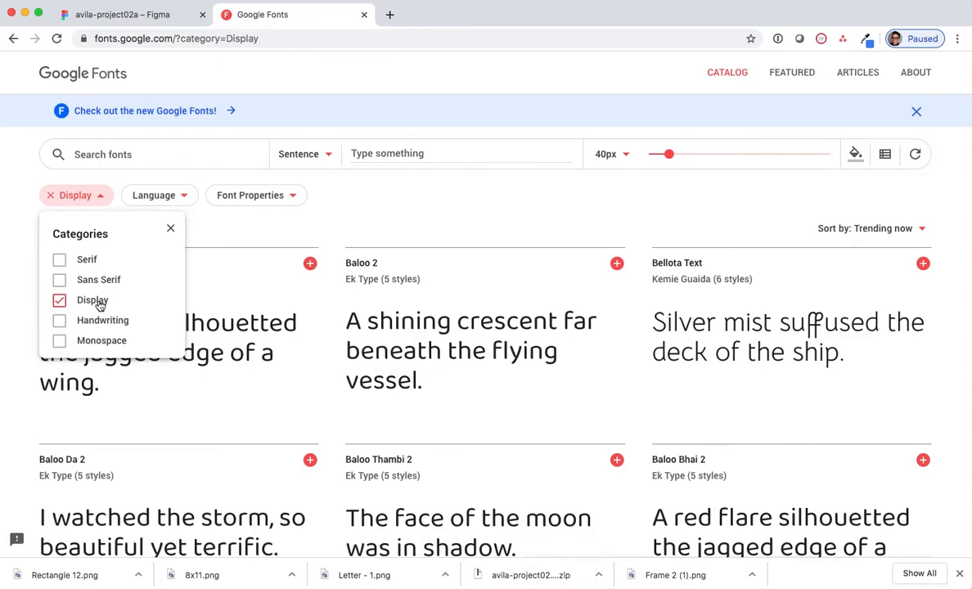
{"action": "mouse_move", "coordinate": [30, 302]}
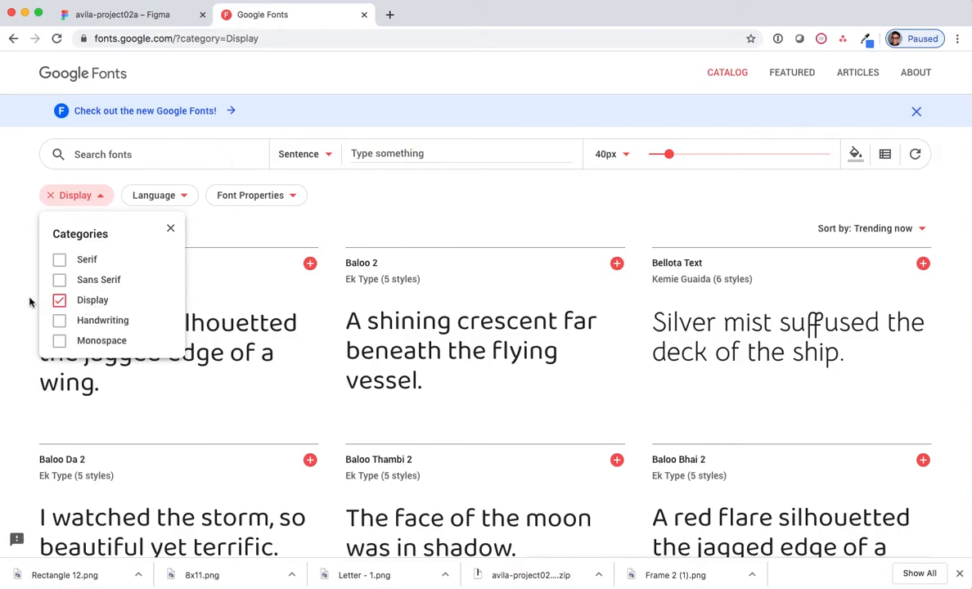
{"action": "left_click", "coordinate": [171, 228]}
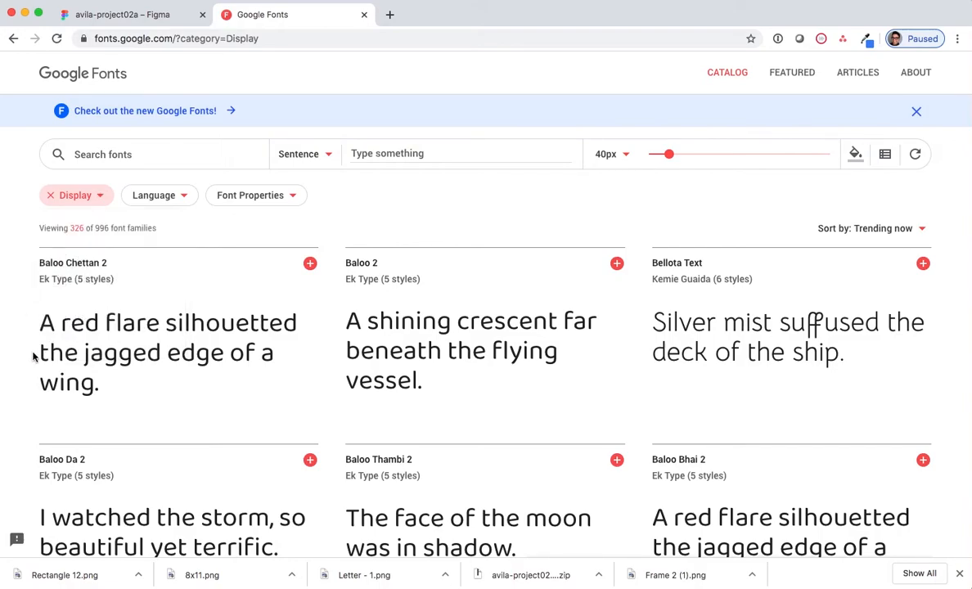
Step: Scroll down the Display font catalog toward the Monoton family
{"action": "scroll", "scroll_direction": "down", "scroll_amount": 3}
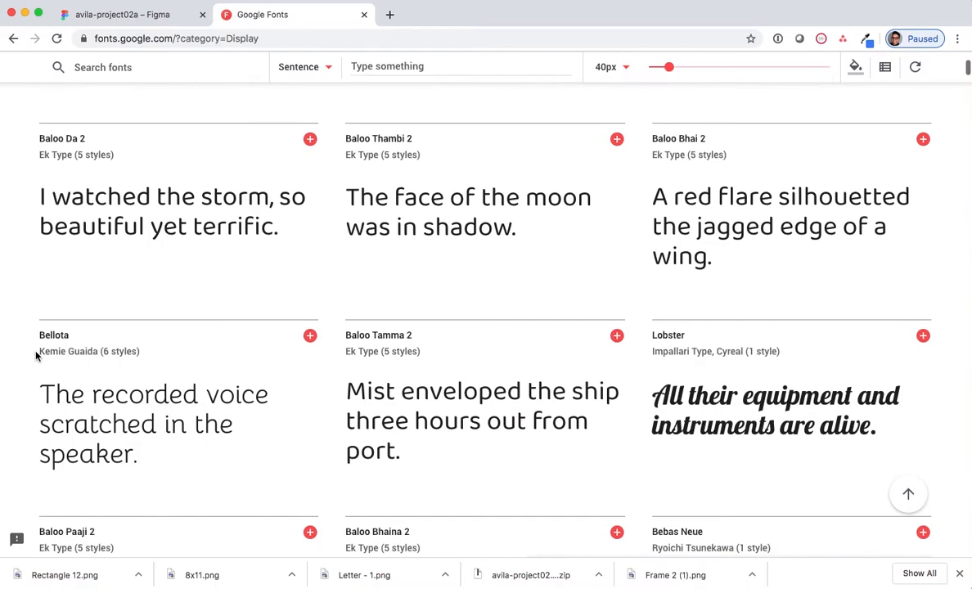
{"action": "scroll", "scroll_direction": "down", "scroll_amount": 3}
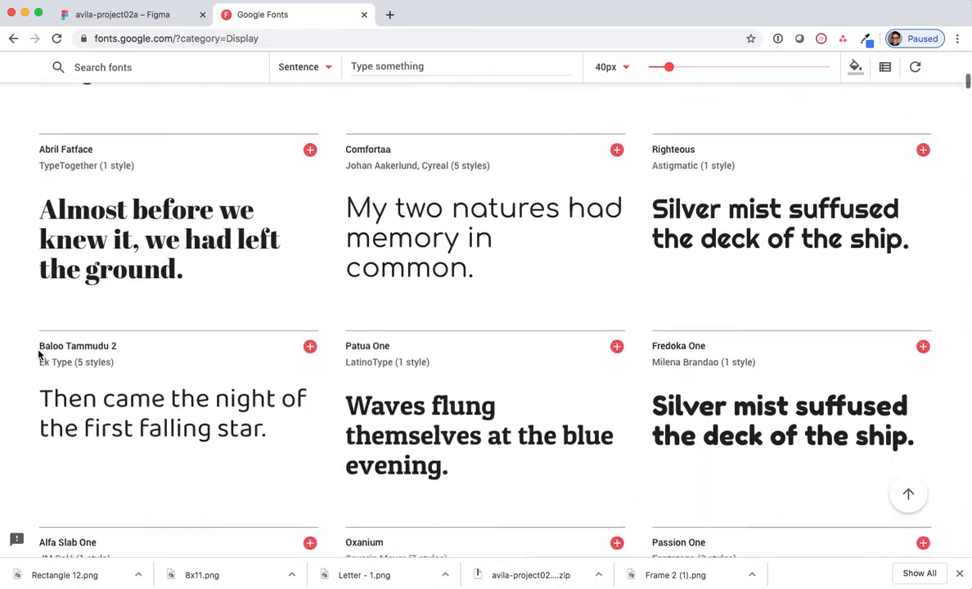
{"action": "scroll", "scroll_direction": "down", "scroll_amount": 3}
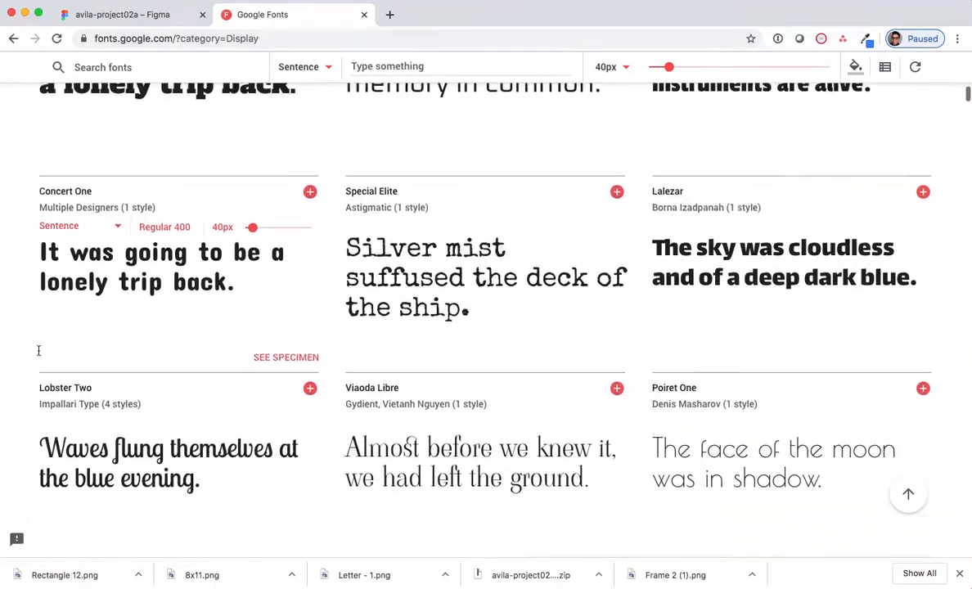
{"action": "scroll", "scroll_direction": "down", "scroll_amount": 3}
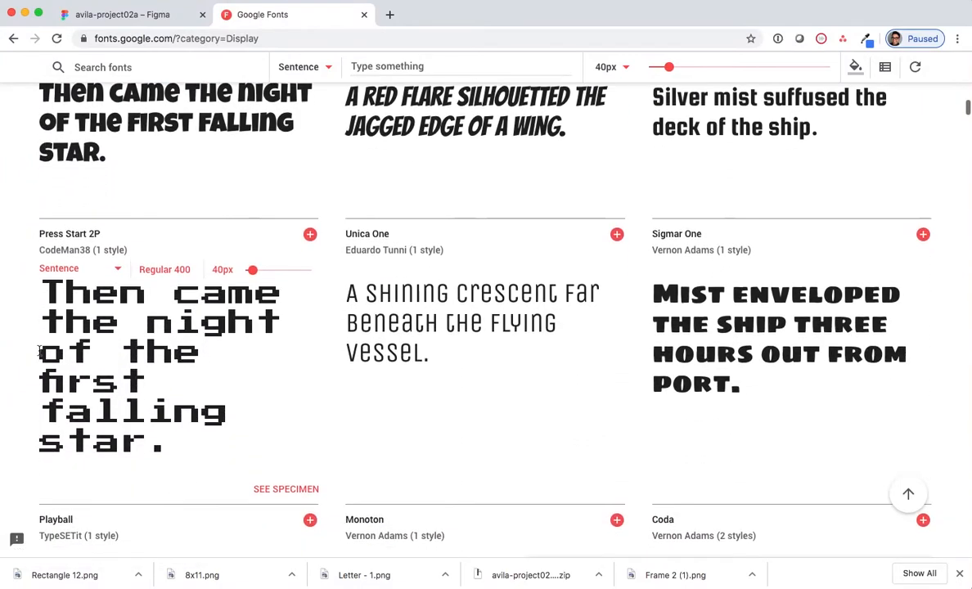
{"action": "scroll", "scroll_direction": "down", "scroll_amount": 3}
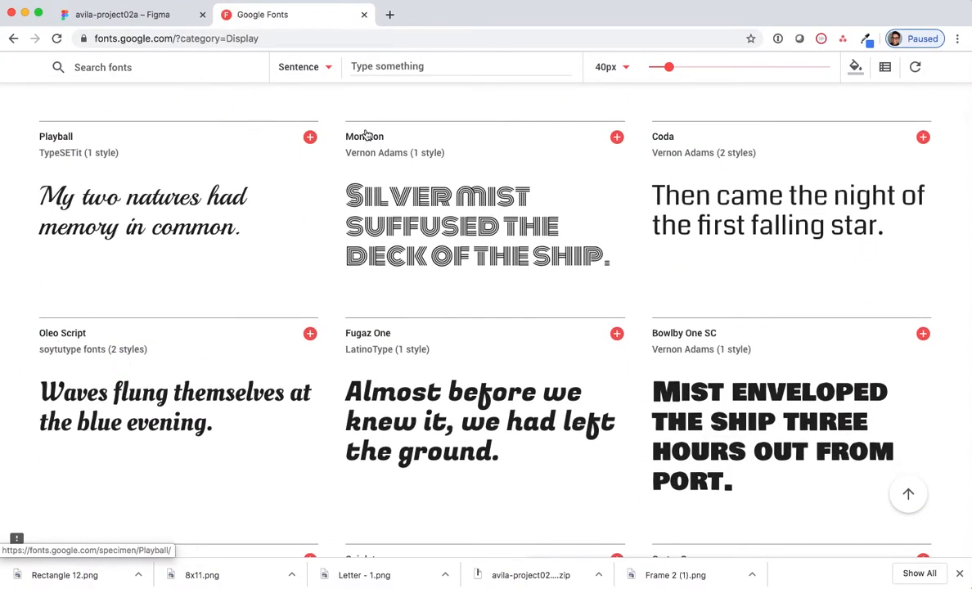
Step: Open the Monoton font card to view its specimen page
{"action": "left_click", "coordinate": [364, 136]}
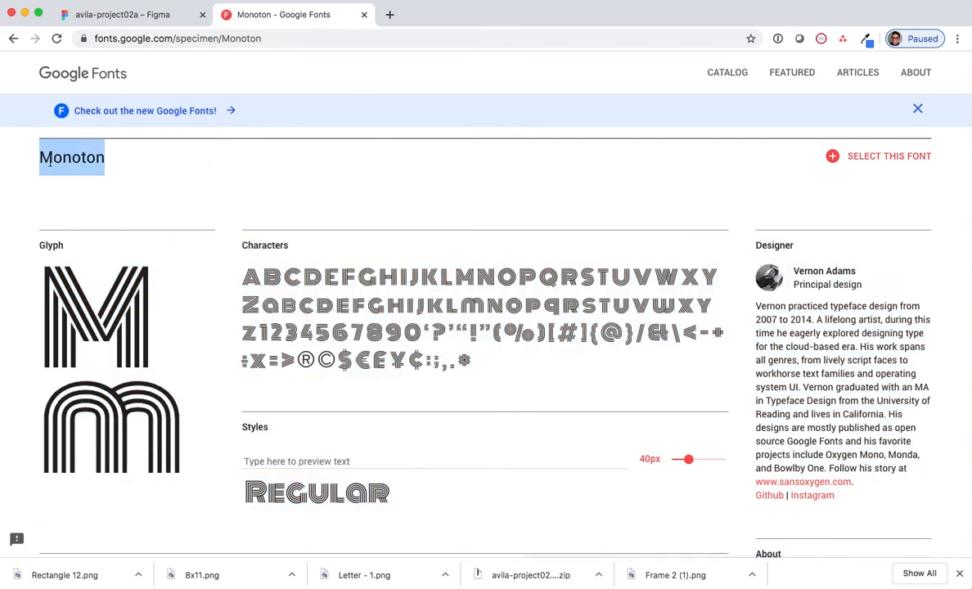
{"action": "mouse_move", "coordinate": [53, 161]}
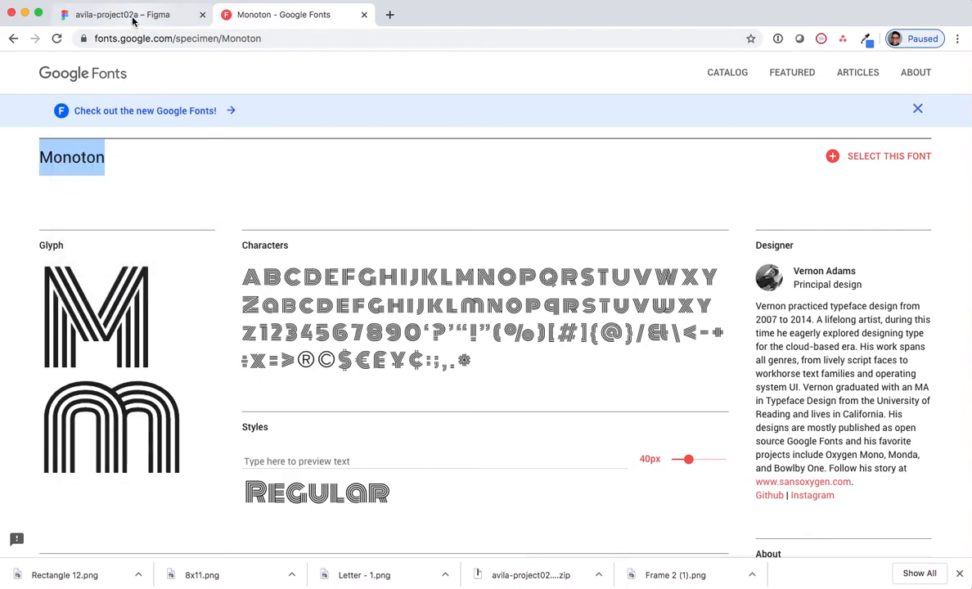
Step: Back in Figma, set the Jp Avila text's font to Monoton
{"action": "left_click", "coordinate": [122, 15]}
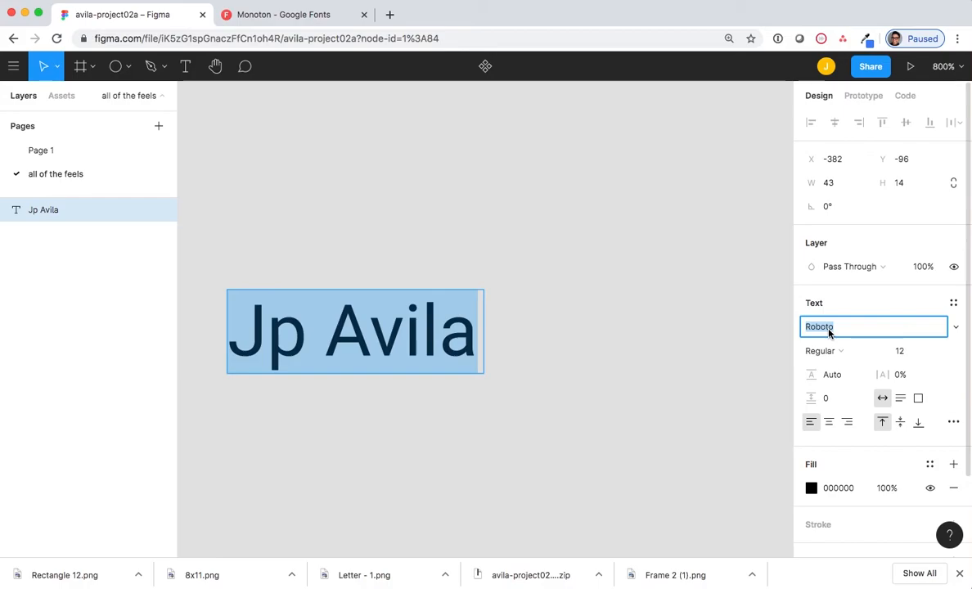
{"action": "type", "text": "Monoton"}
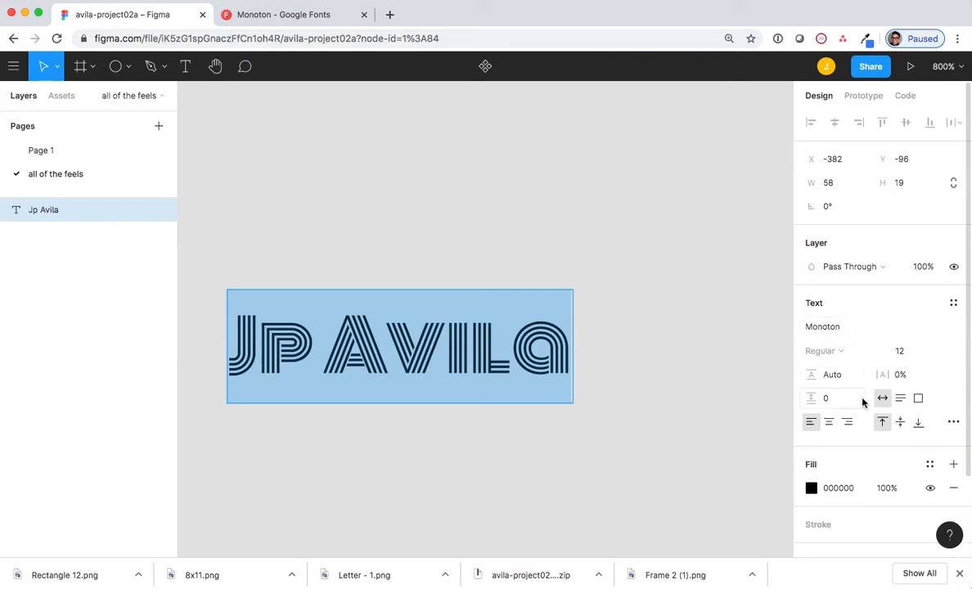
{"action": "left_click", "coordinate": [821, 326]}
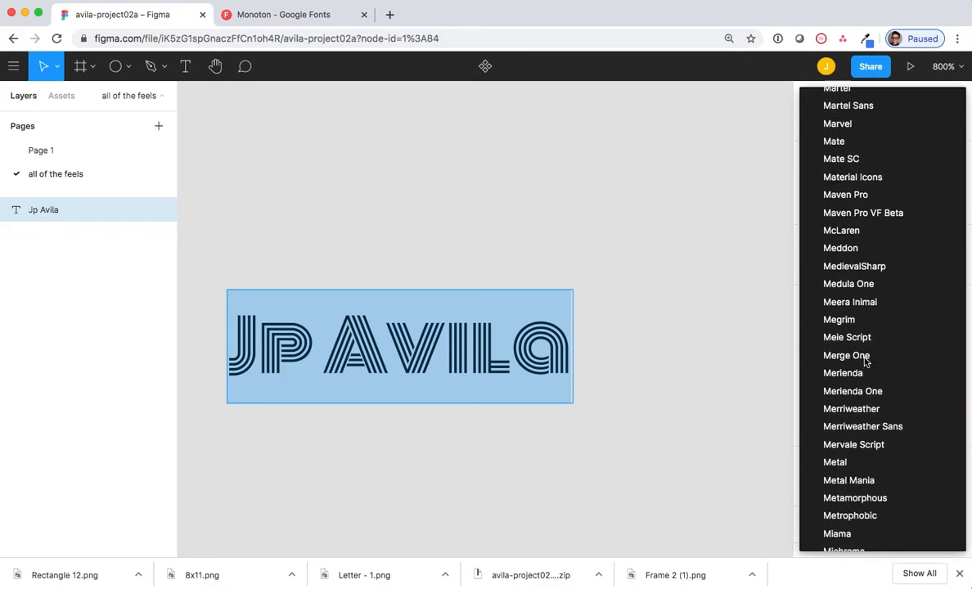
{"action": "scroll", "scroll_direction": "down", "scroll_amount": 3}
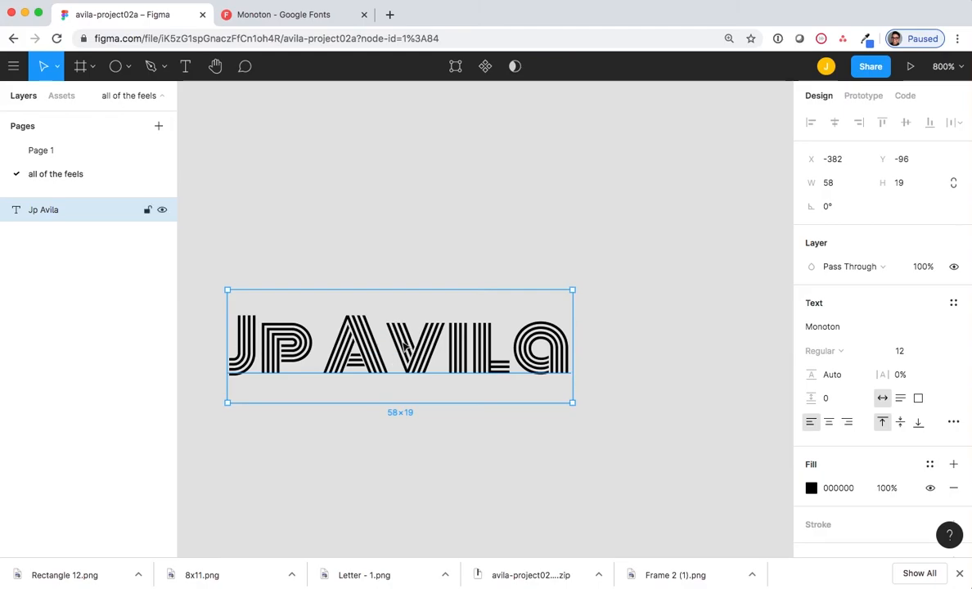
Step: Export the Jp Avila text in PDF format and open the downloaded PDF
{"action": "scroll", "scroll_direction": "down", "scroll_amount": 3}
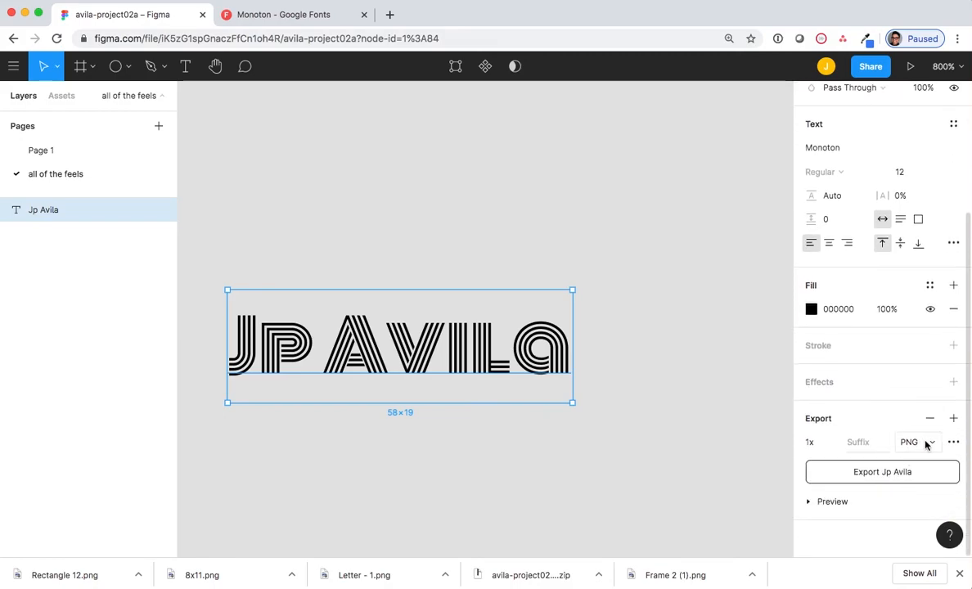
{"action": "left_click", "coordinate": [917, 442]}
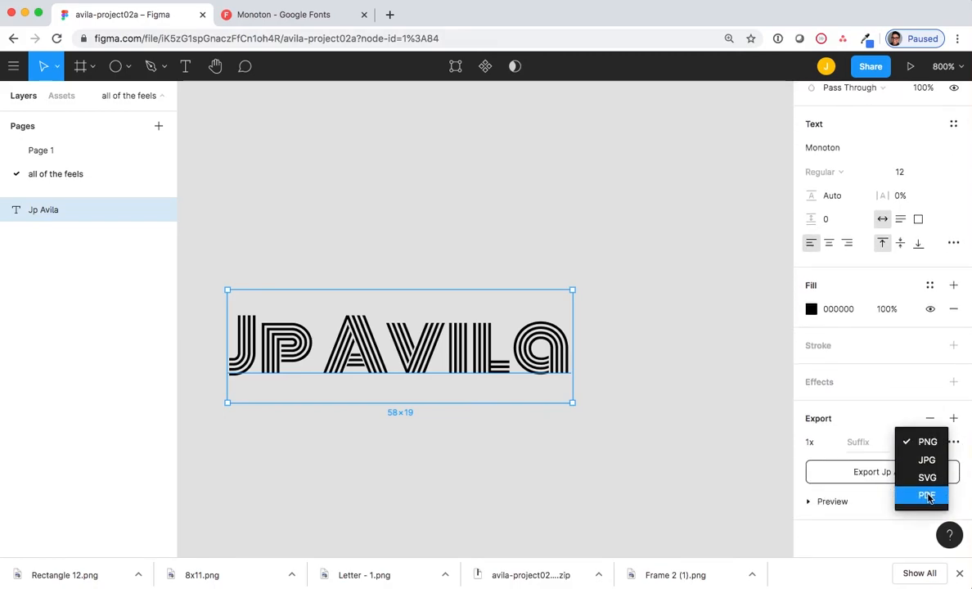
{"action": "left_click", "coordinate": [926, 497]}
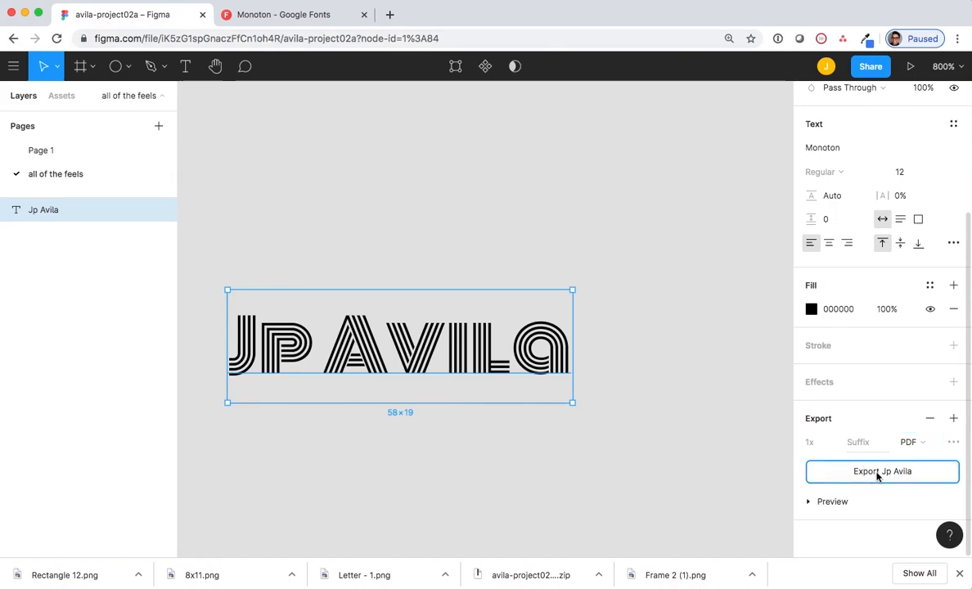
{"action": "left_click", "coordinate": [882, 471]}
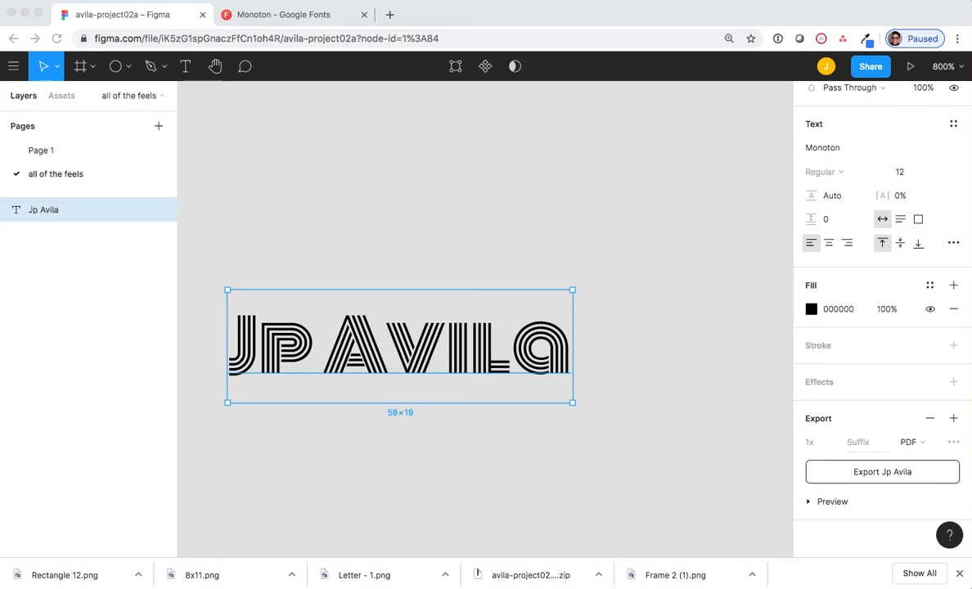
{"action": "left_click", "coordinate": [882, 471]}
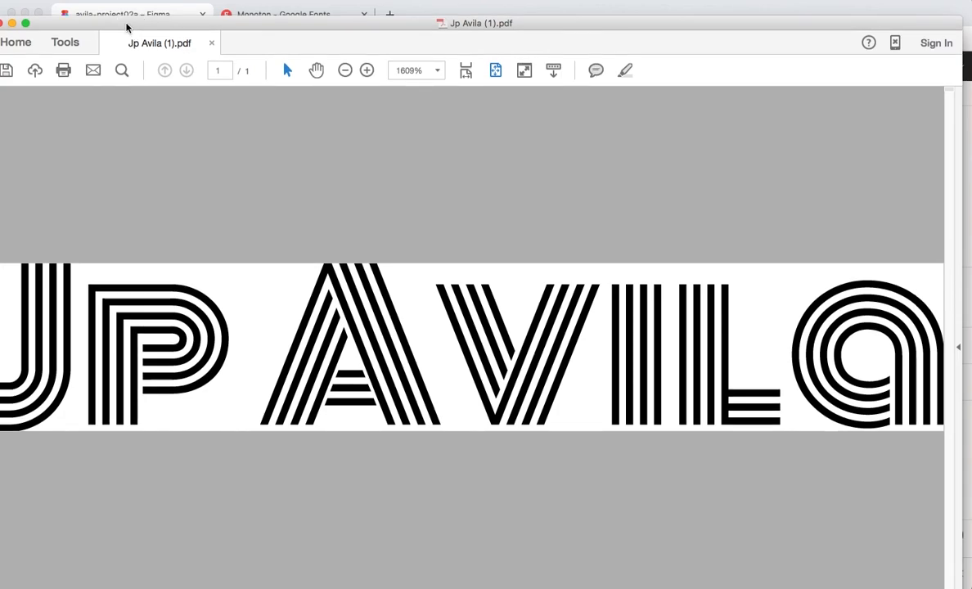
{"action": "mouse_move", "coordinate": [464, 31]}
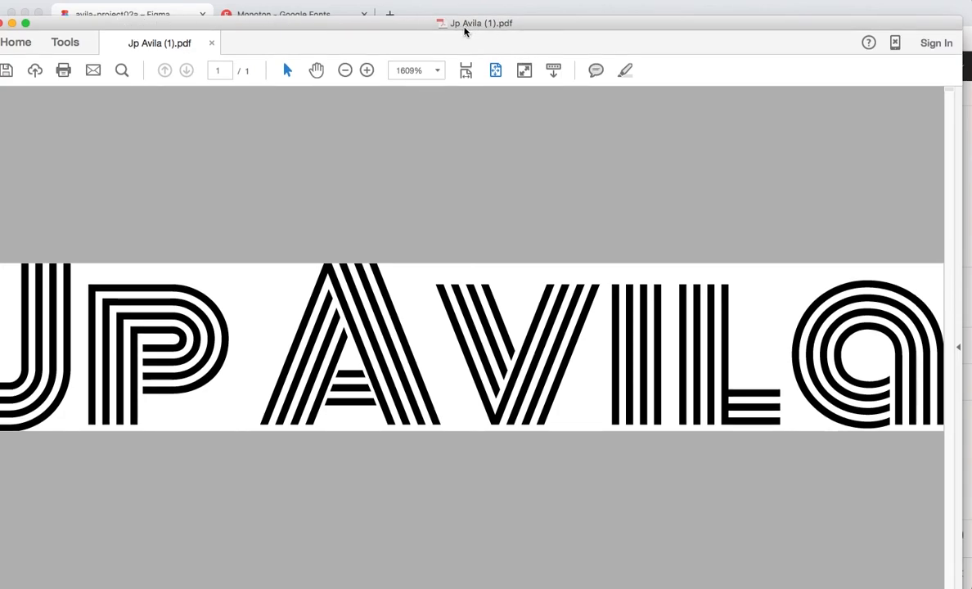